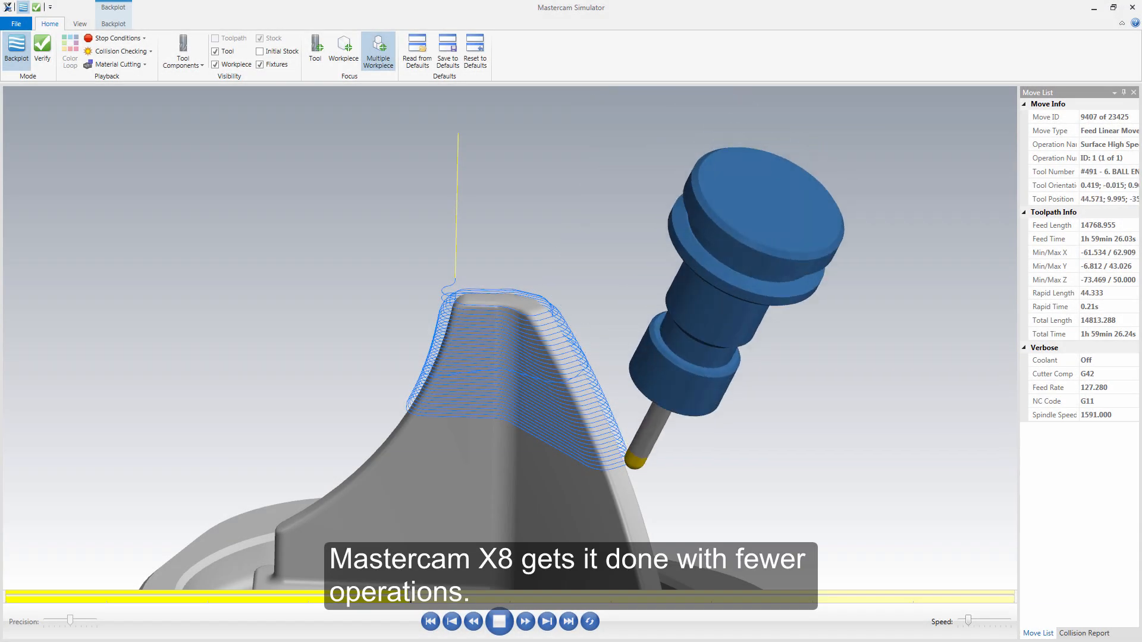
- Play the surface high speed backplot along the tall curved rib
left_click(525, 621)
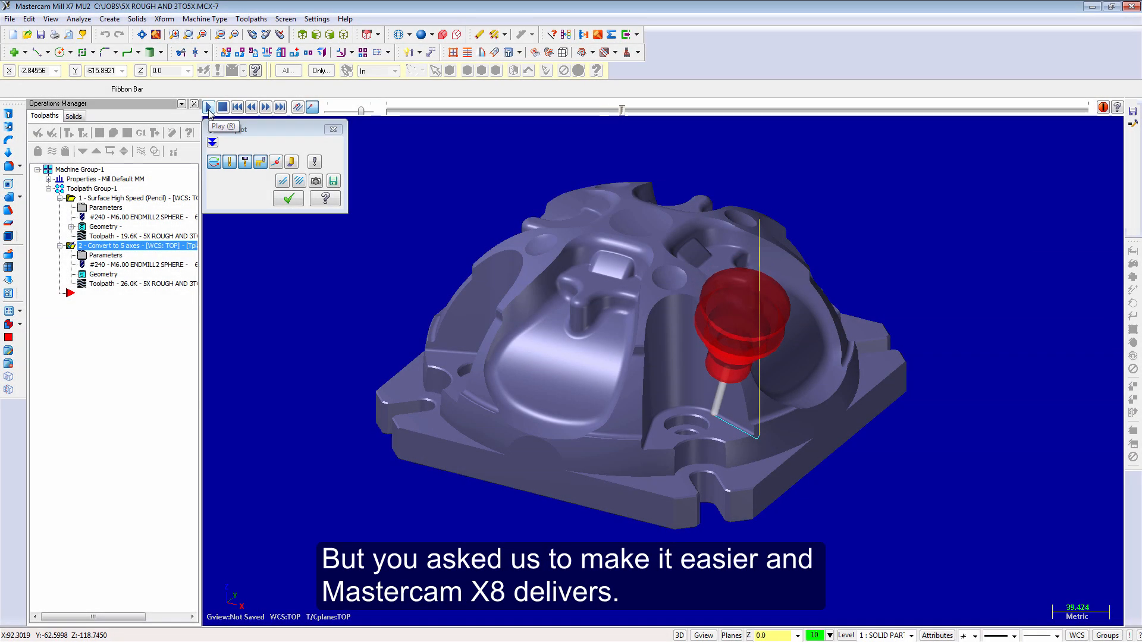
- Play the backplot of the Convert to 5 axes operation on the cylinder-head part
left_click(208, 107)
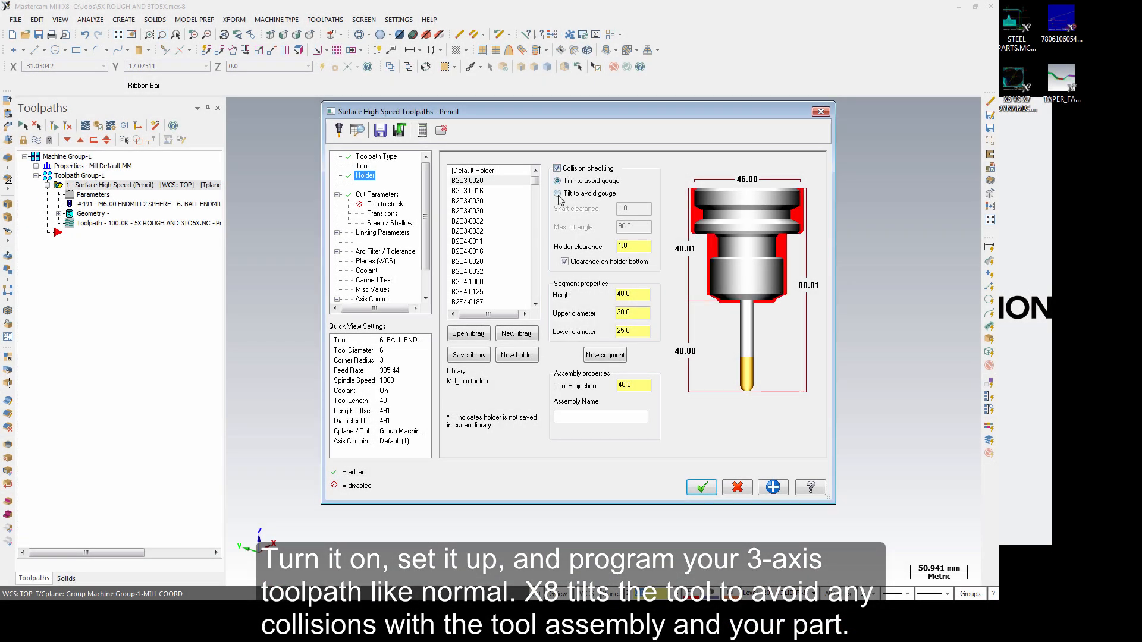
- Review the Holder page's Tilt to avoid gouge options and move to Cut Parameters
left_click(376, 193)
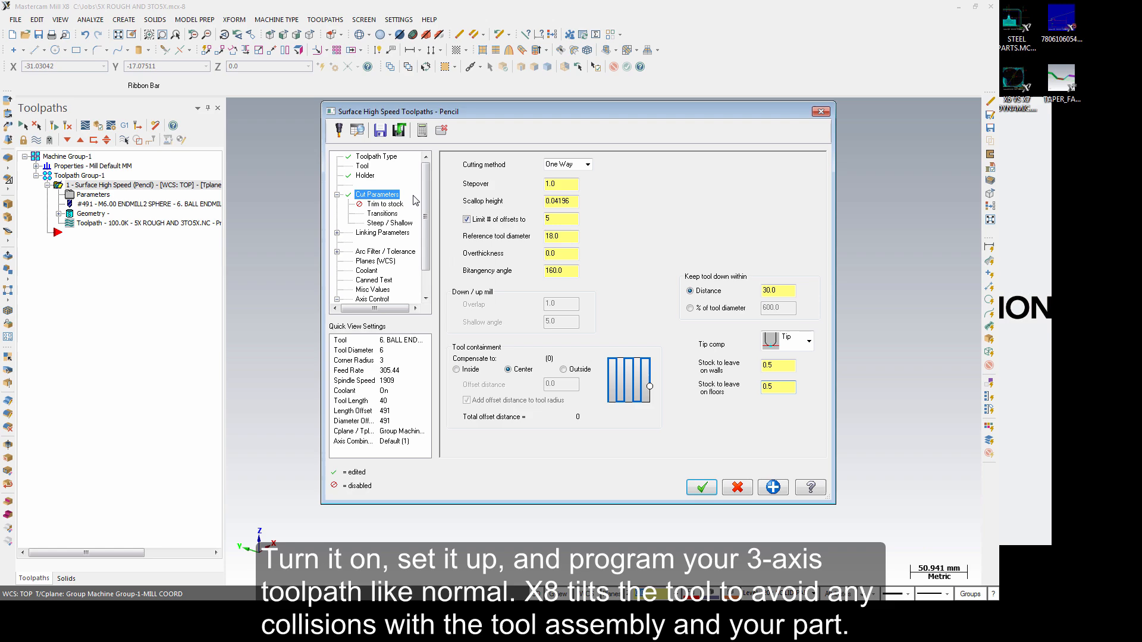
left_click(560, 183)
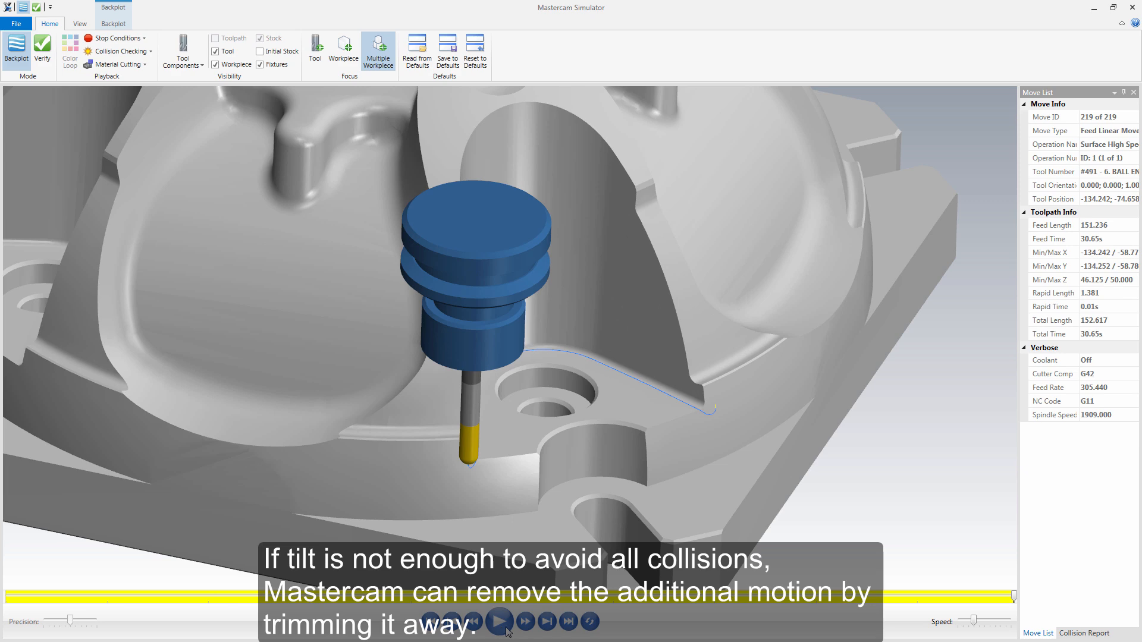
- Play both pencil toolpath backplots around the holes and along the tall walls' base
left_click(500, 621)
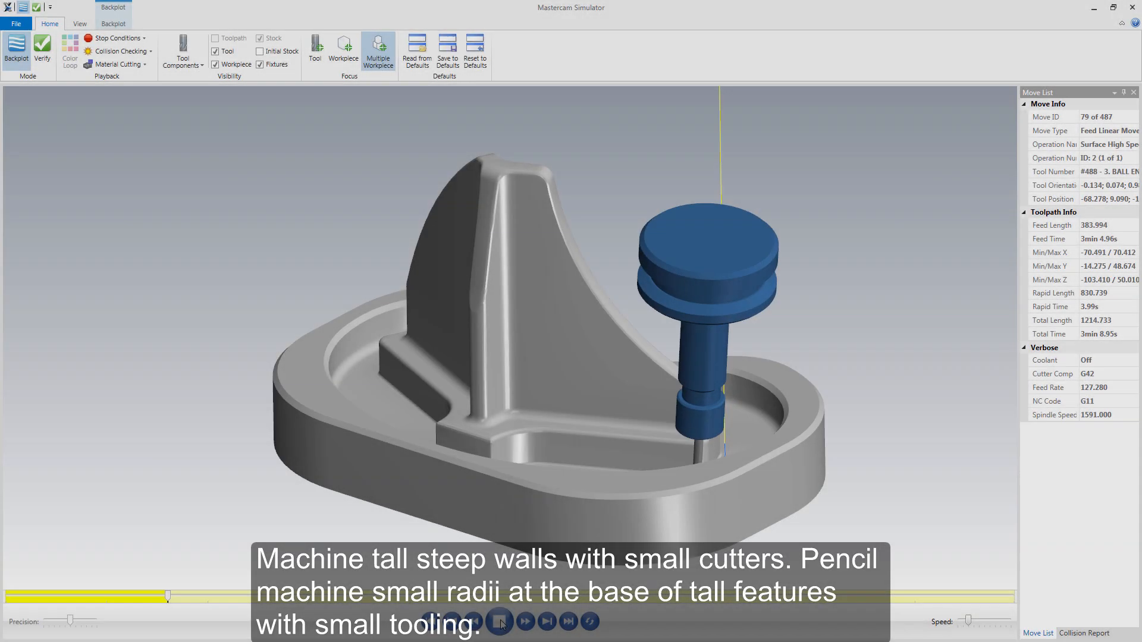
left_click(497, 621)
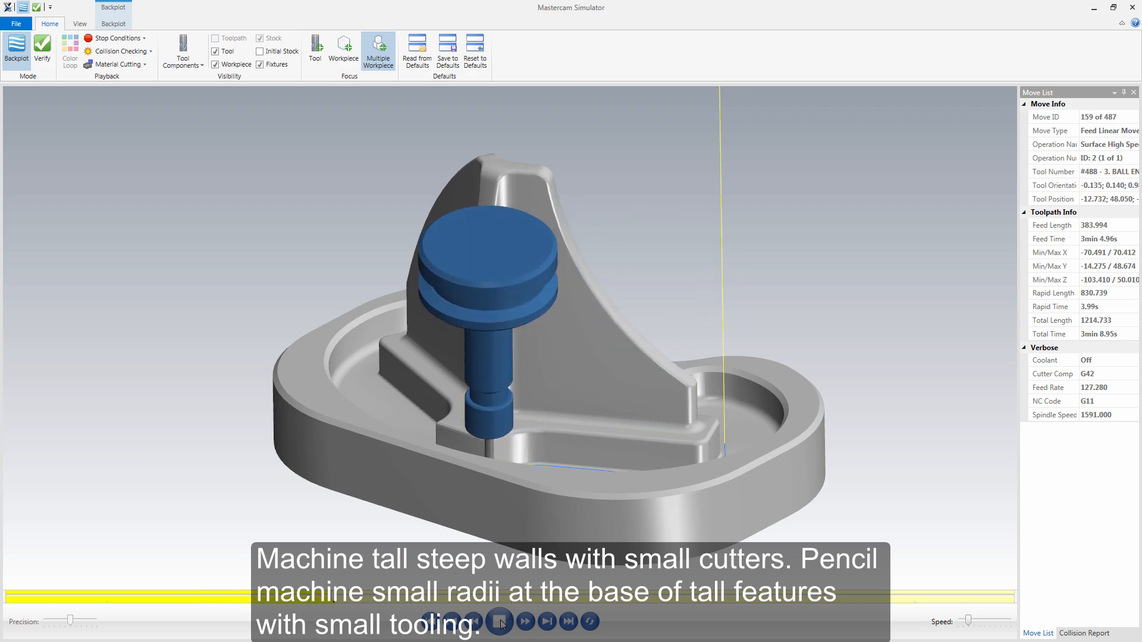